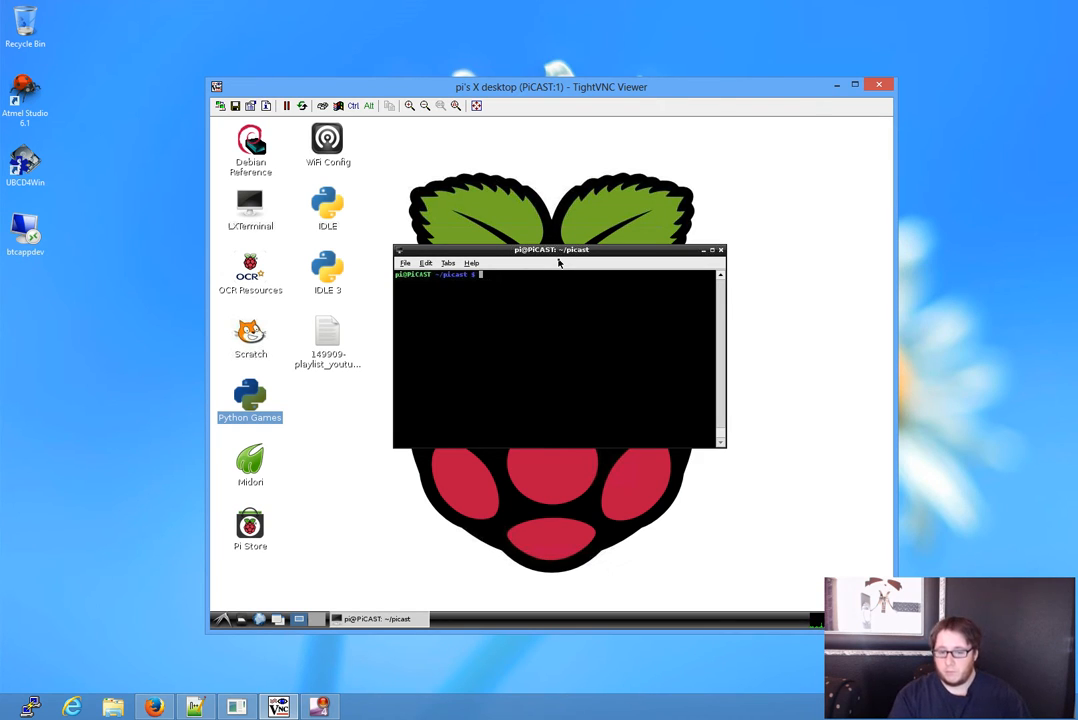
{"action": "mouse_move", "coordinate": [546, 322]}
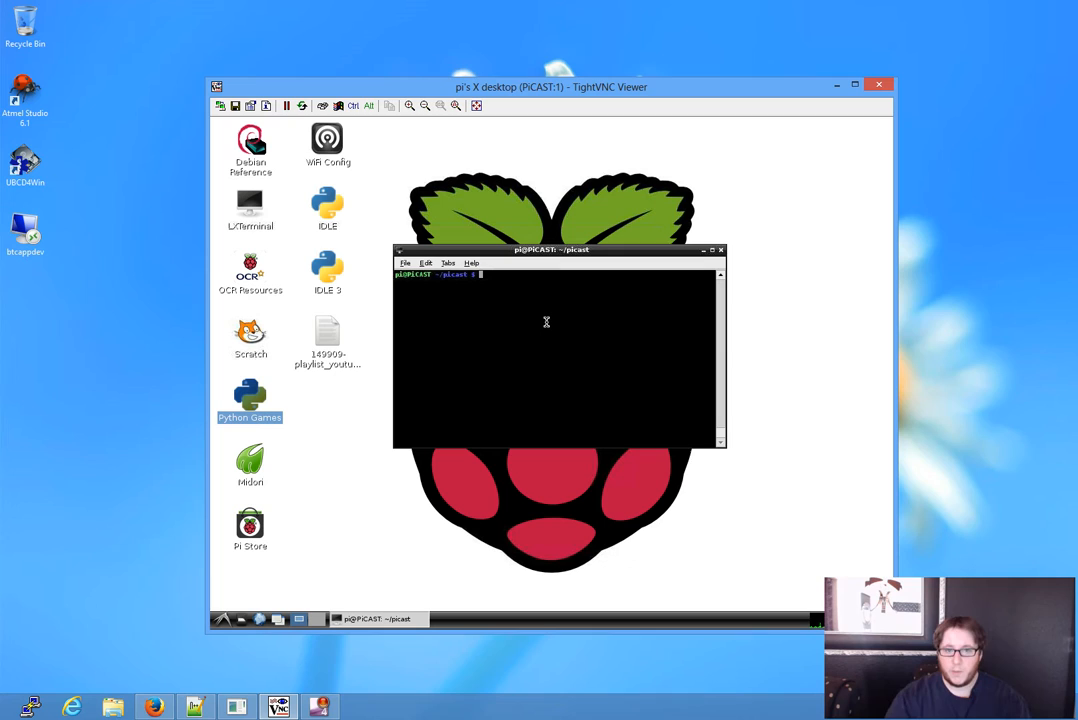
Step: List the picast folder's yt-musicgrab.sh and yt-videograb.sh, then begin an sh yt- command
{"action": "type", "text": "dir"}
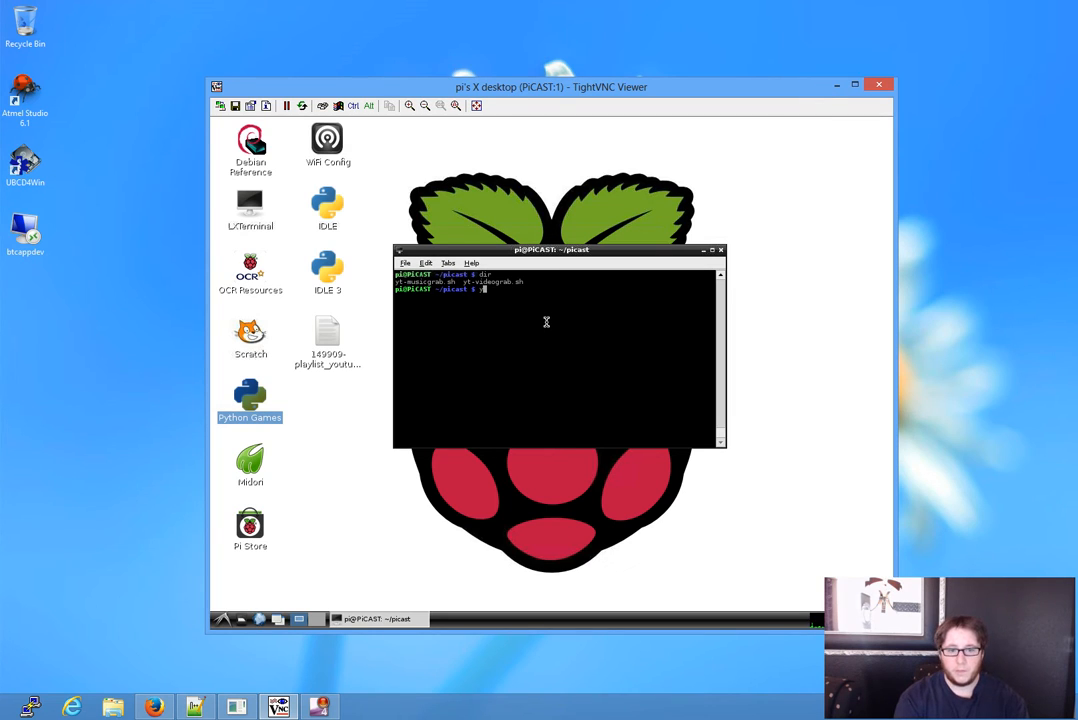
{"action": "type", "text": "yt-v"}
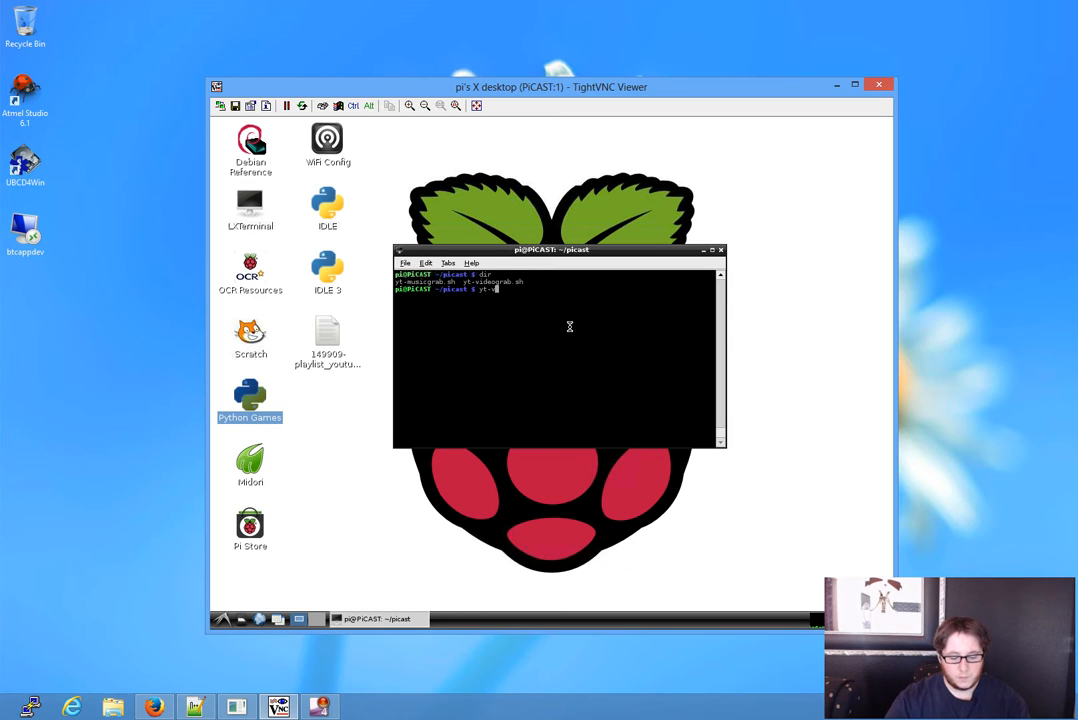
{"action": "type", "text": "a"}
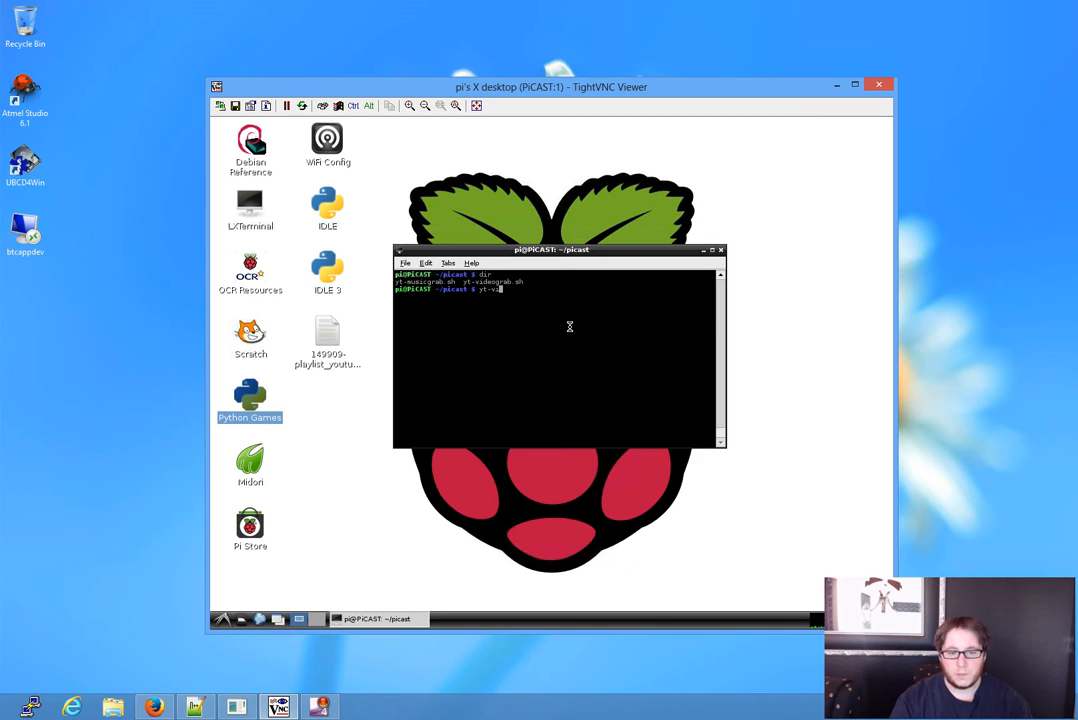
{"action": "type", "text": "sh"}
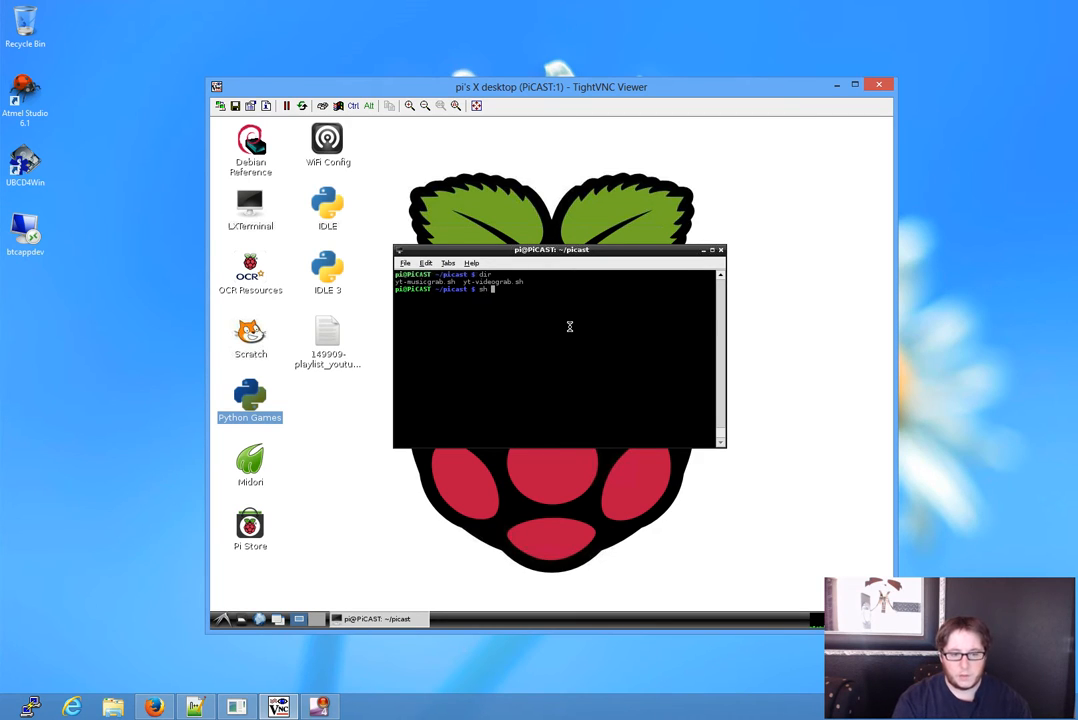
{"action": "type", "text": "yt-"}
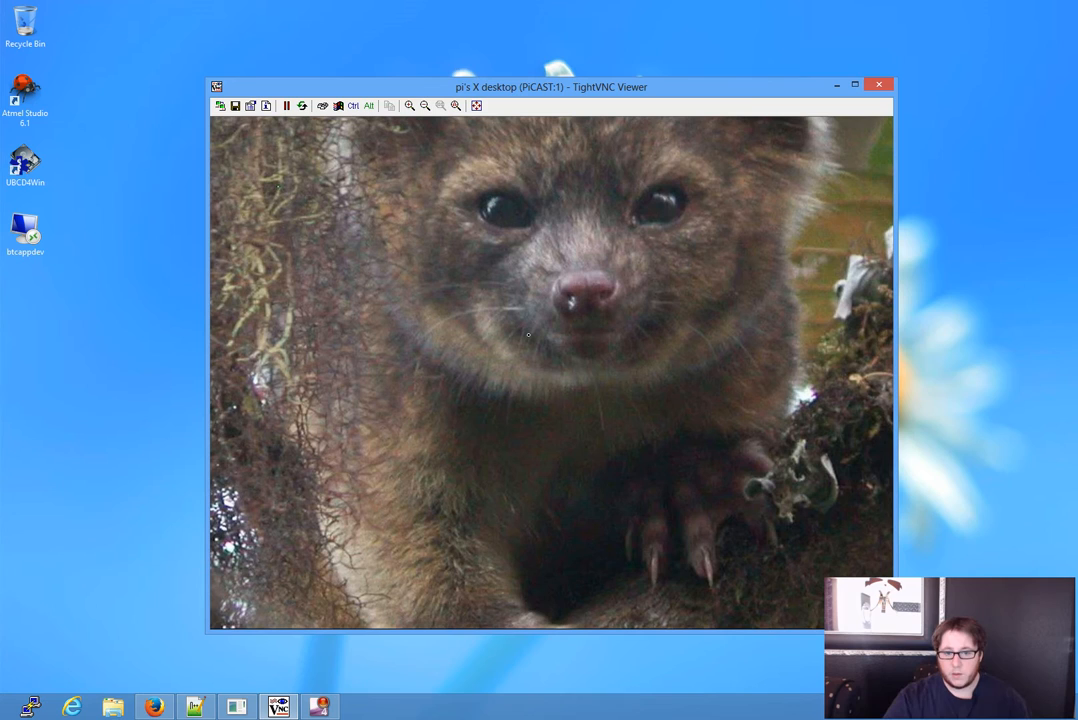
{"action": "mouse_move", "coordinate": [582, 344]}
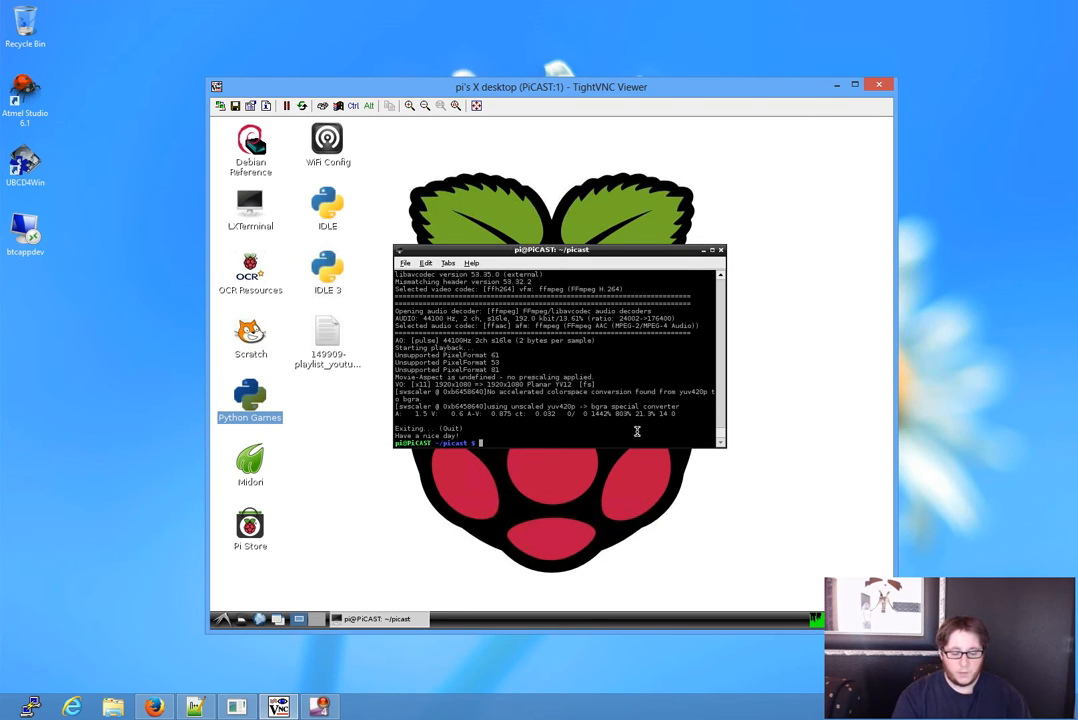
Step: List the folder and delete the downloaded ytvid.flv with rm
{"action": "type", "text": "ls"}
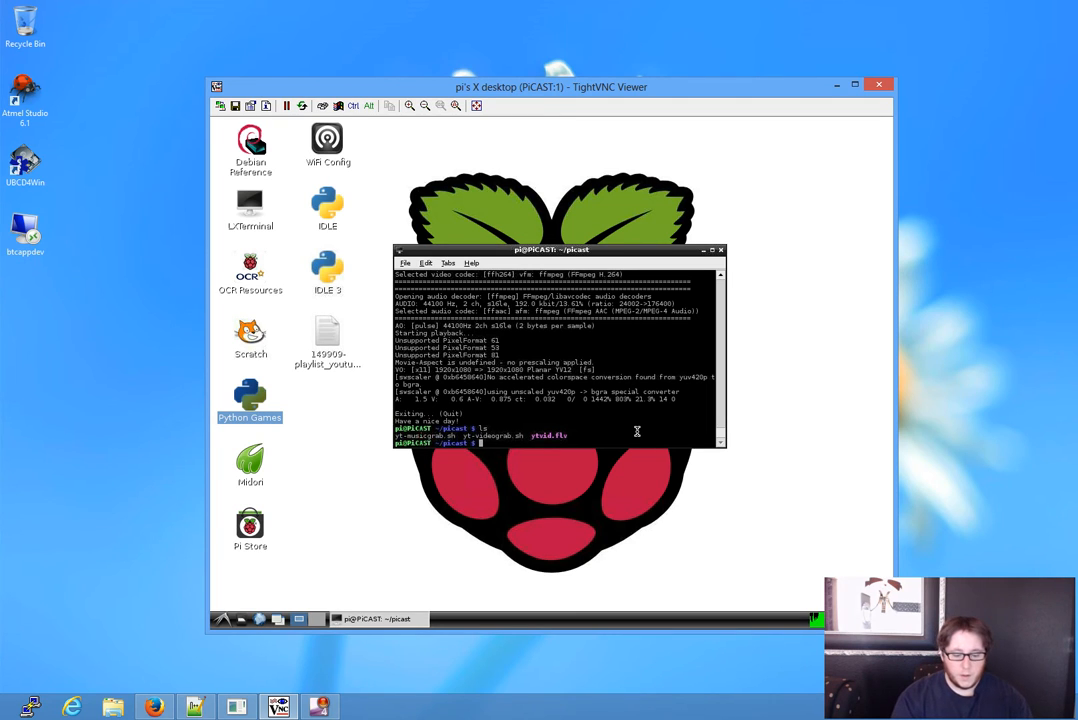
{"action": "type", "text": "yt"}
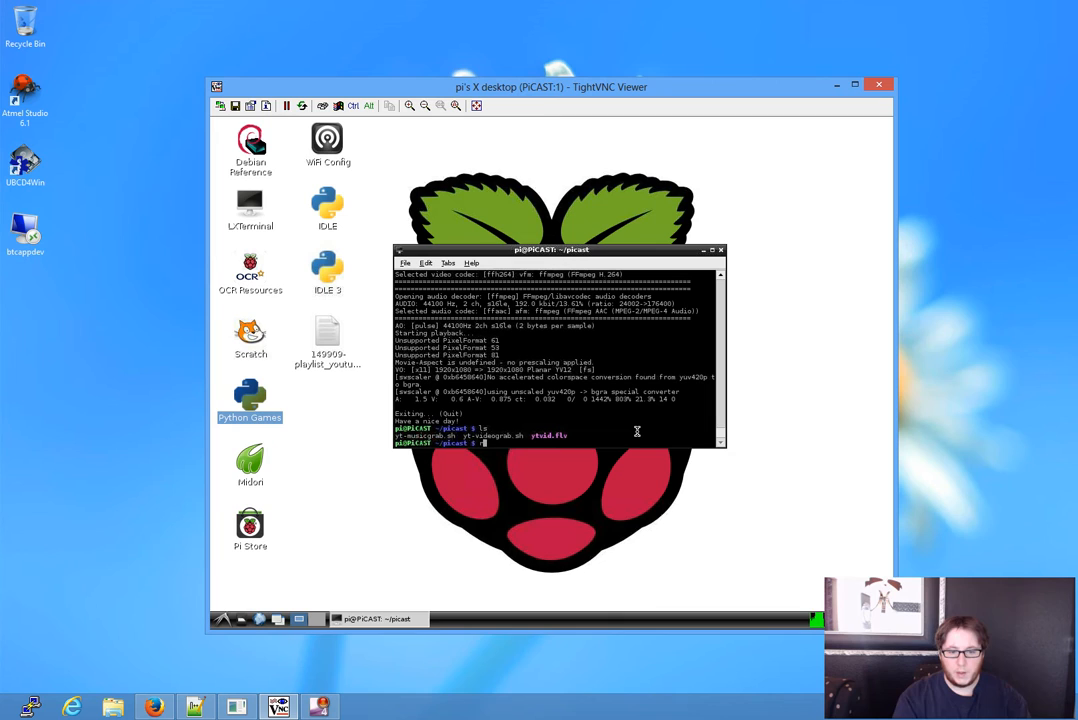
{"action": "type", "text": "rm ytvid.flv"}
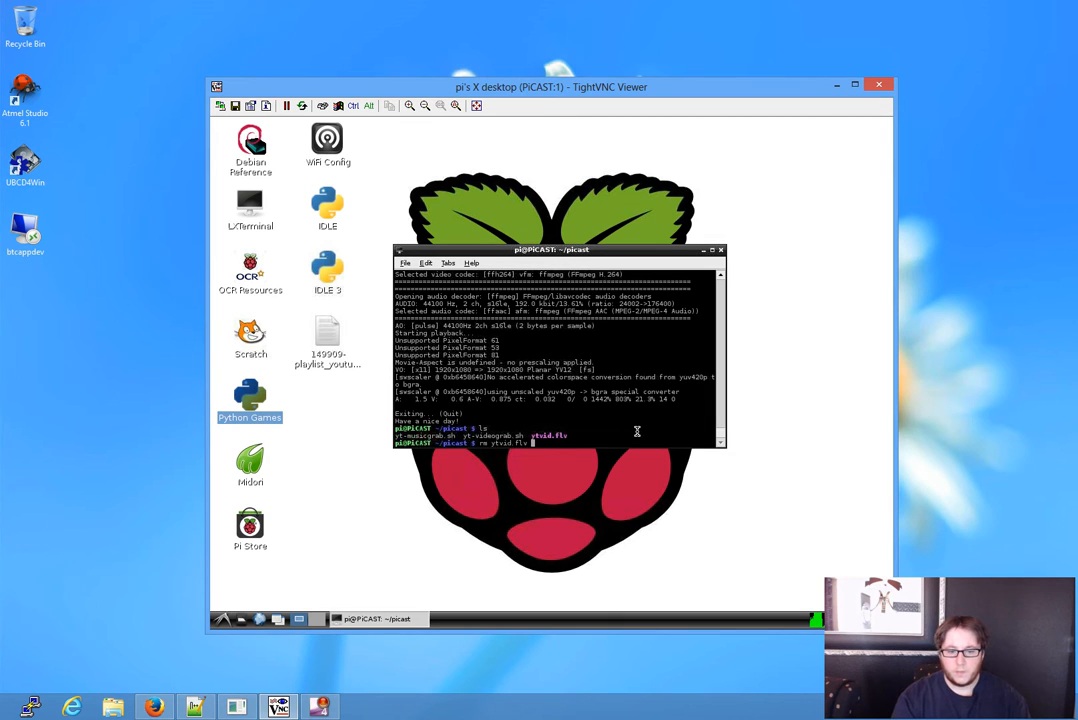
{"action": "key", "text": "Return"}
{"action": "type", "text": "ls"}
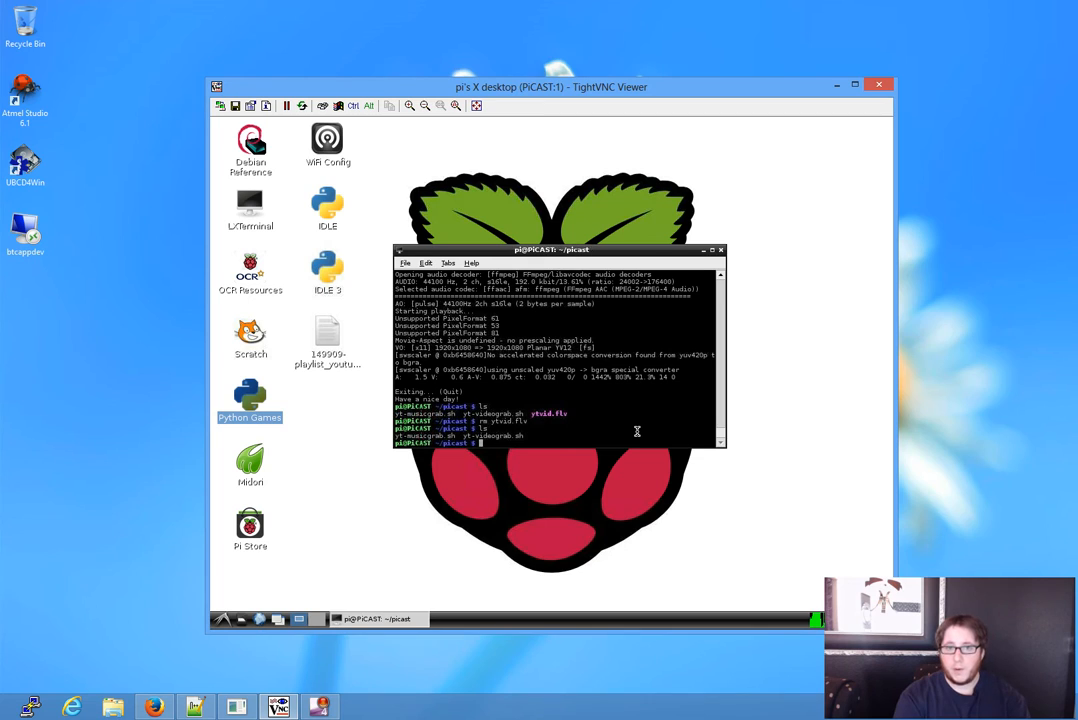
Step: Enter sh yt-musicgrab.sh and paste the YouTube video link after it
{"action": "type", "text": "yt-"}
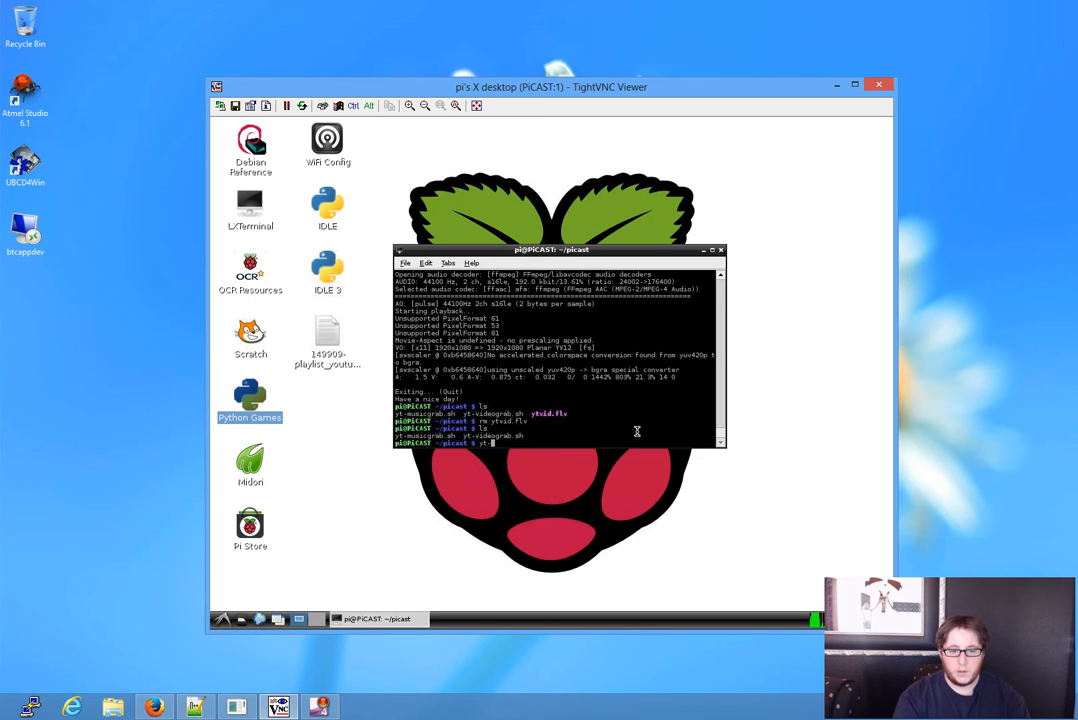
{"action": "type", "text": "m"}
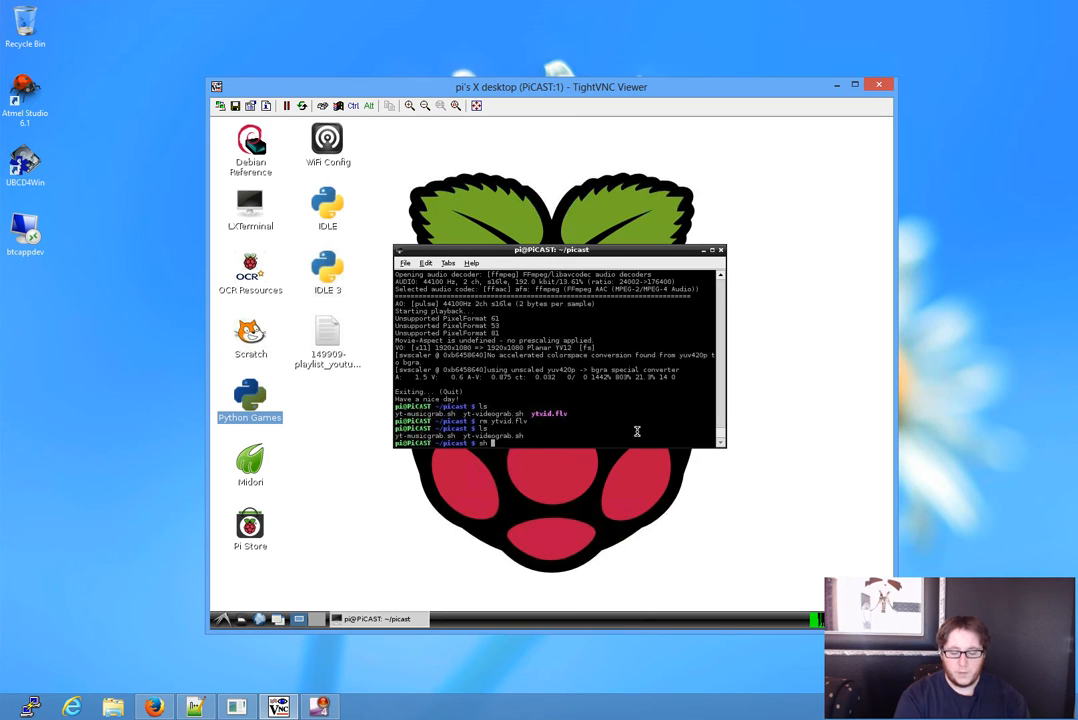
{"action": "type", "text": "yt-v"}
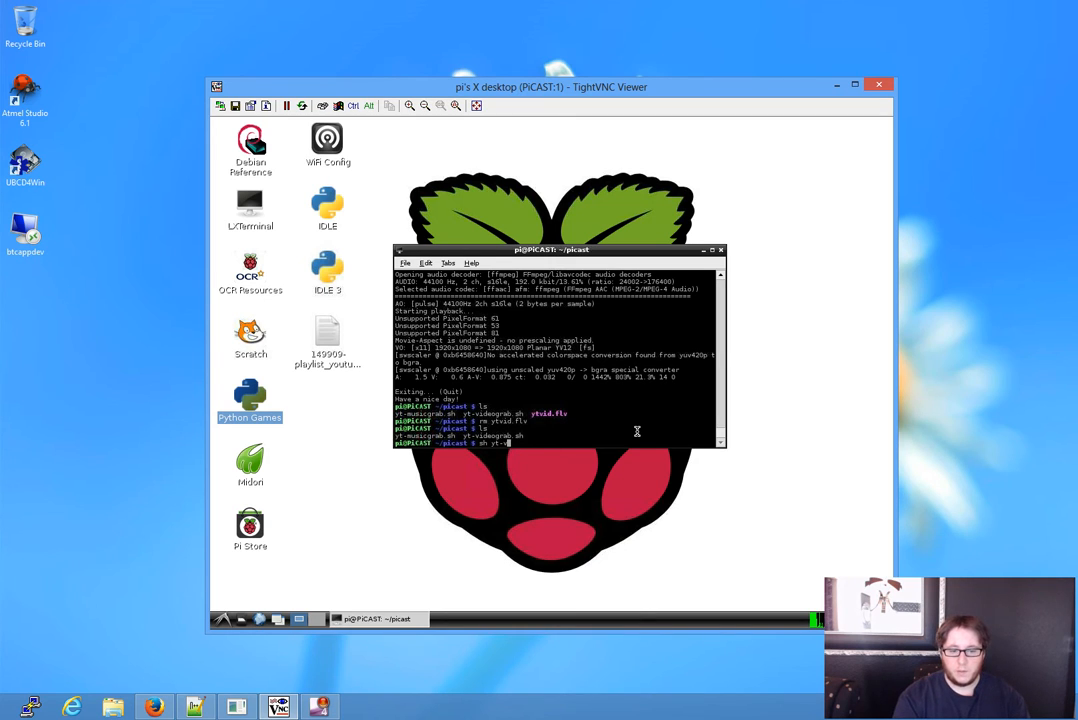
{"action": "type", "text": "yt-musicgrab.sh"}
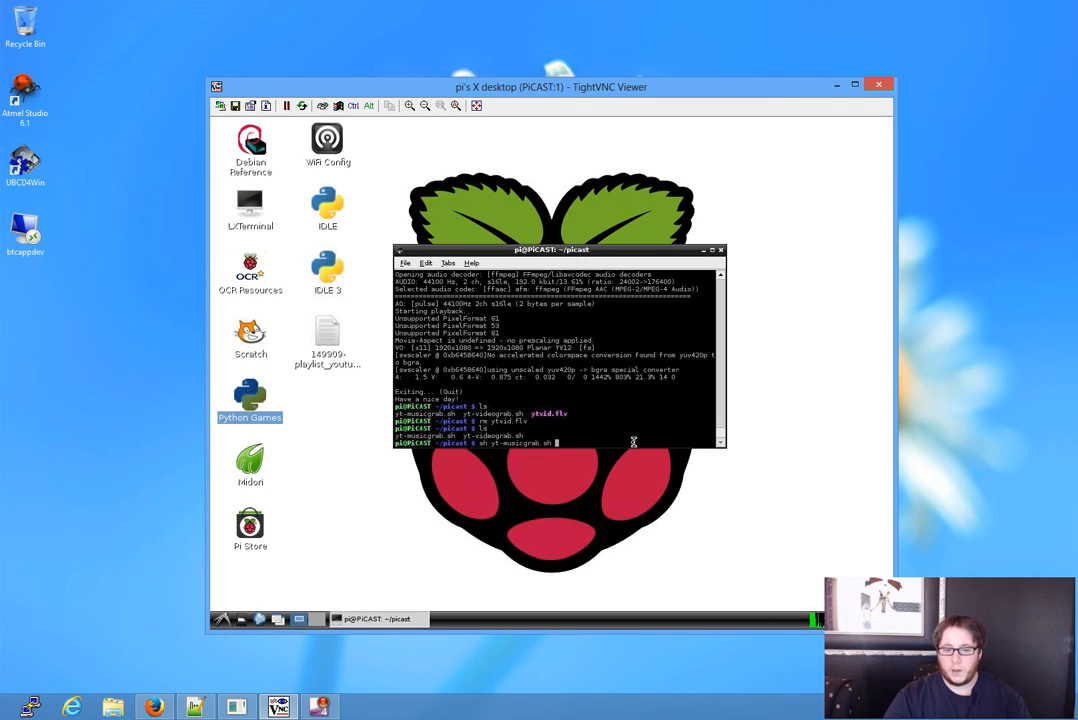
{"action": "right_click", "coordinate": [557, 443]}
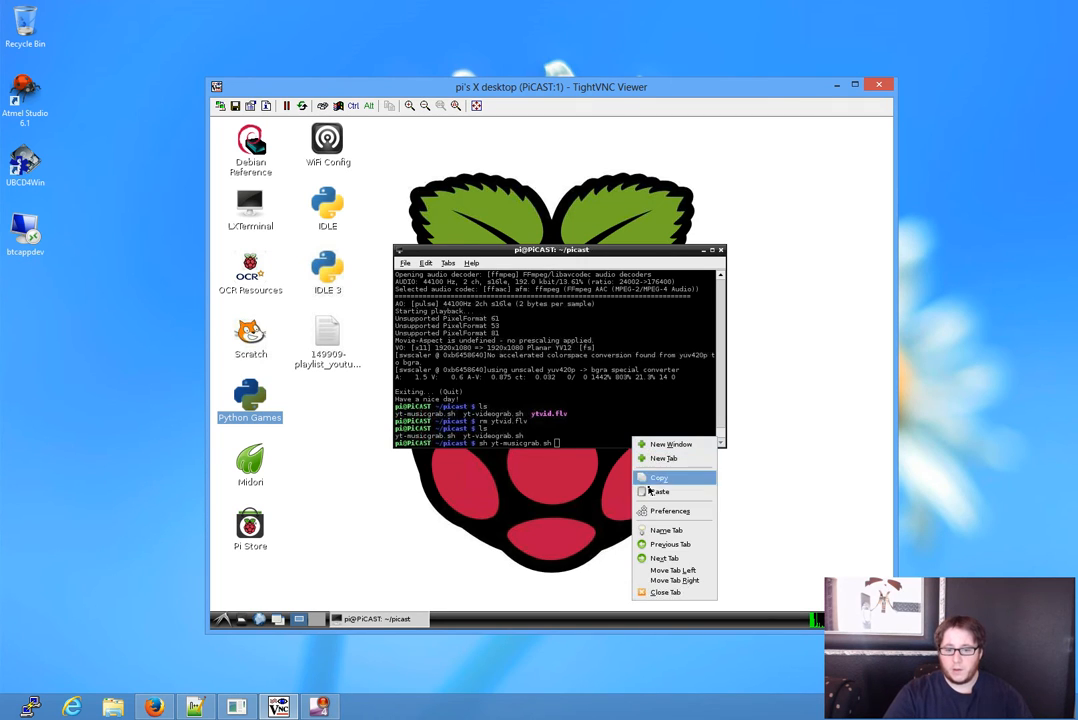
{"action": "left_click", "coordinate": [660, 477]}
{"action": "type", "text": "ls"}
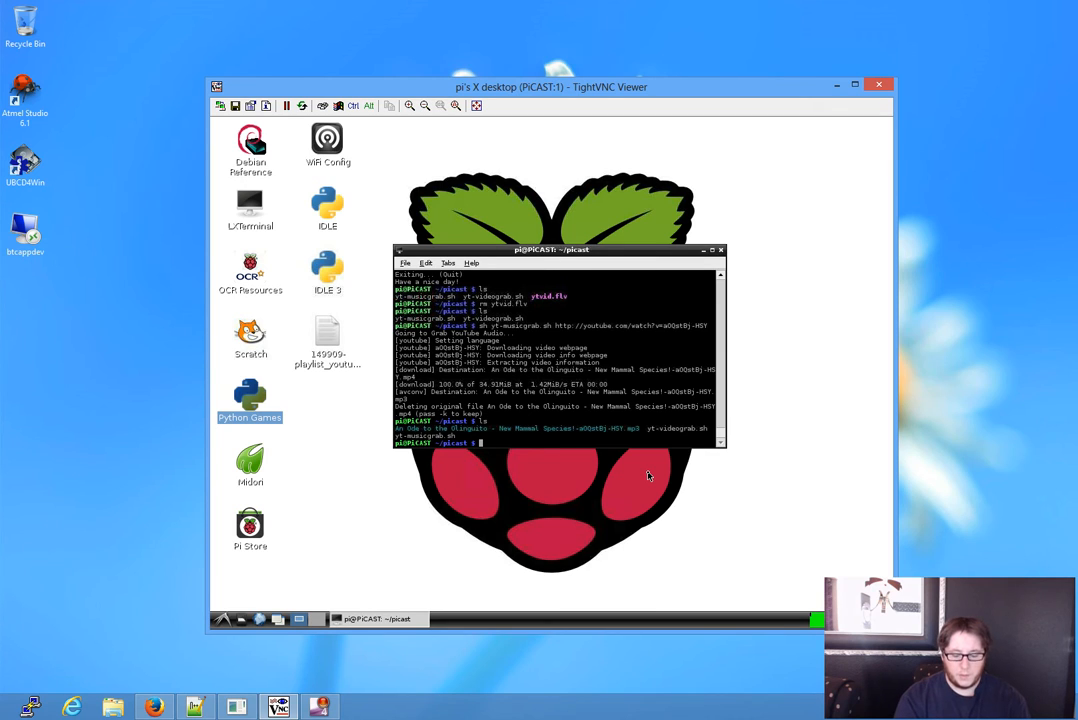
Step: Play the Olinguito MP3 with mplayer, then interrupt playback with Ctrl+C
{"action": "type", "text": "mpl"}
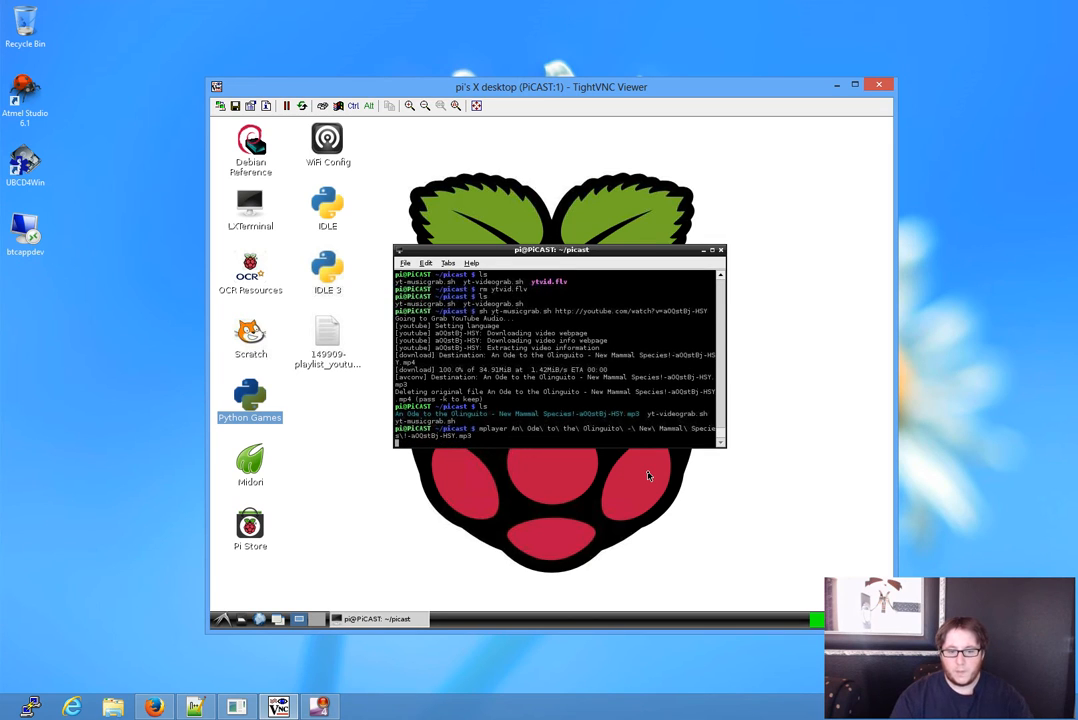
{"action": "key", "text": "Return"}
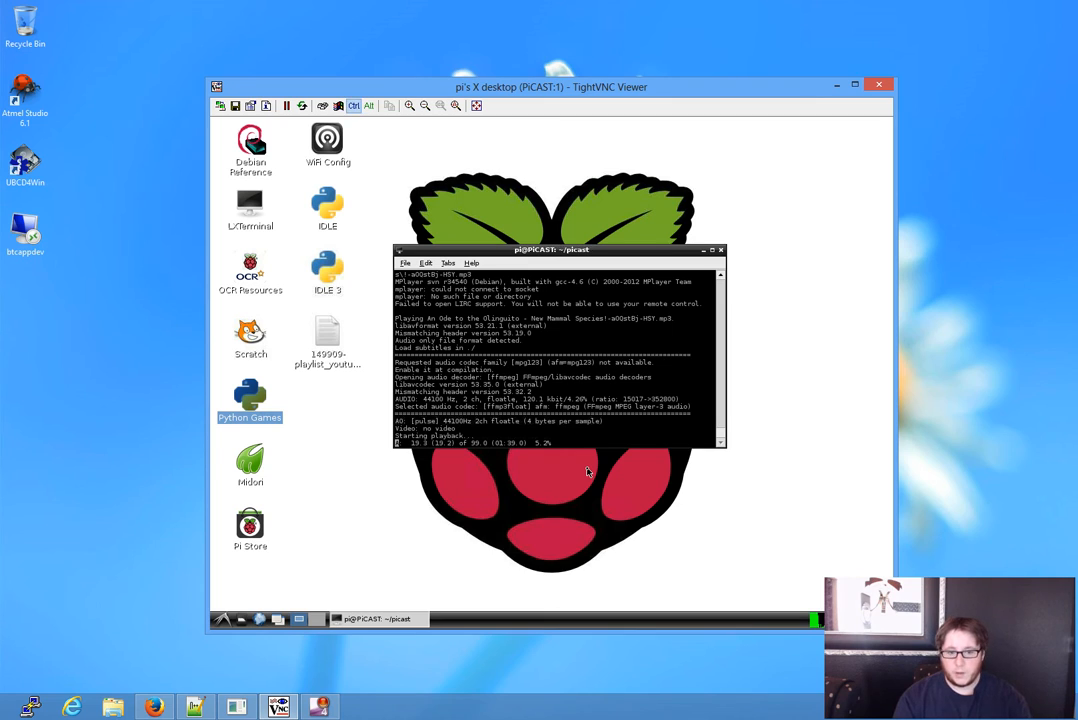
{"action": "key", "text": "ctrl+c"}
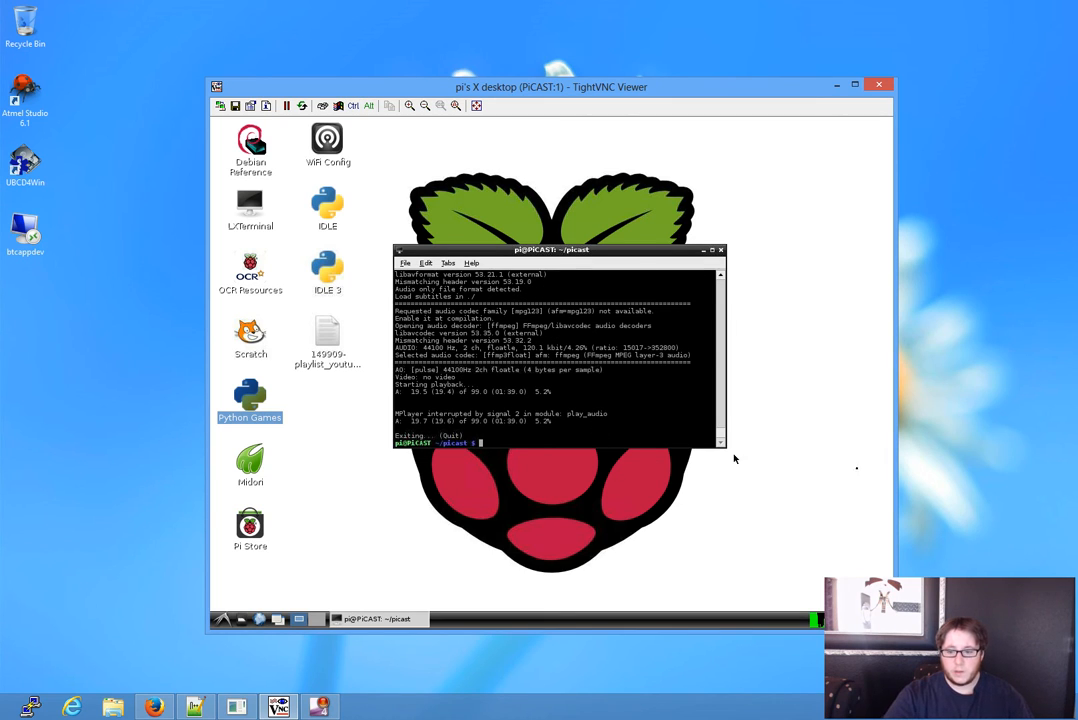